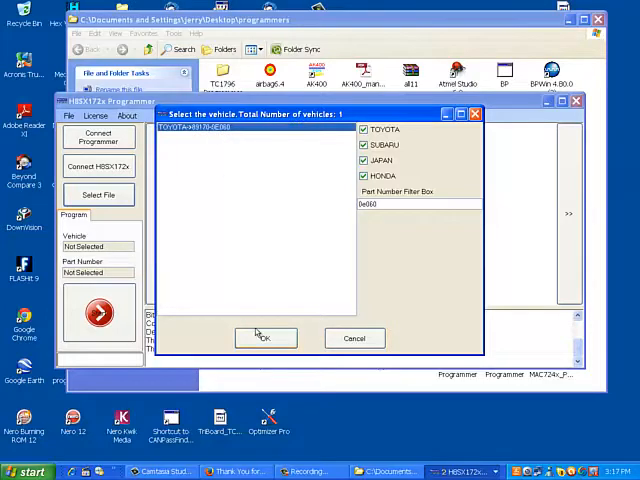
Confirm the TOYOTA entry in the Select the vehicle dialog for the SRS module.
left_click(265, 338)
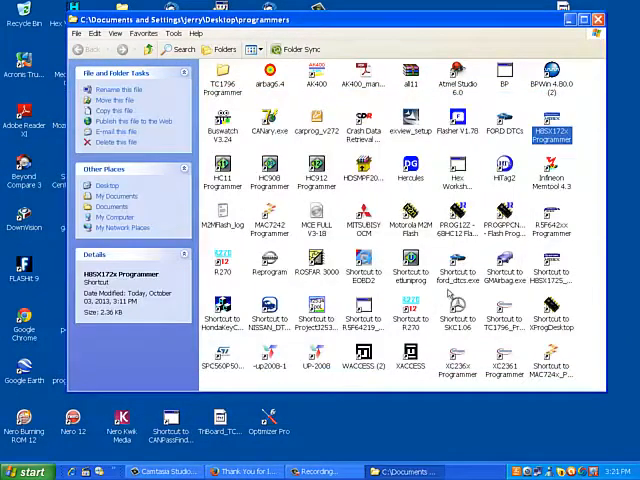
Launch FORD DTCs and choose the TOYOTA CAN module from the vehicle list.
left_click(456, 275)
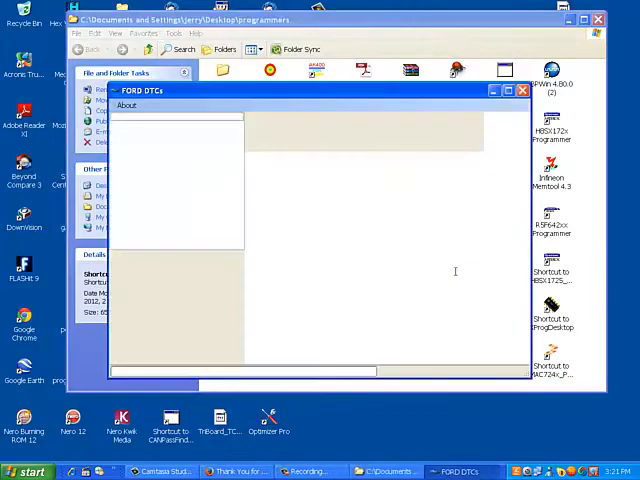
left_click(126, 105)
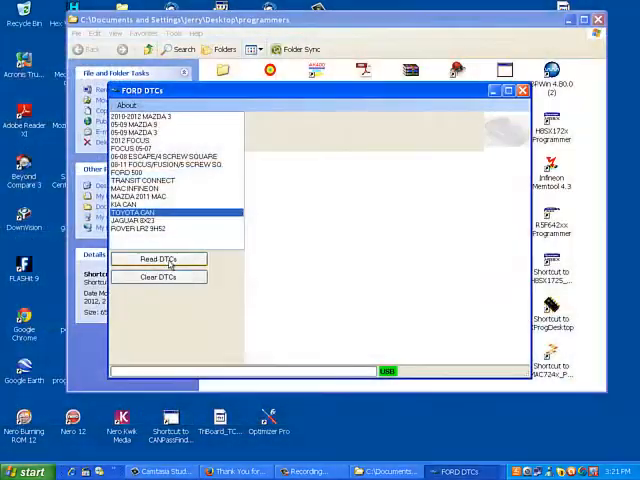
Read the Toyota CAN trouble codes, continuing past the OBDII/ignition prompt to list 13 active SRS codes.
left_click(158, 259)
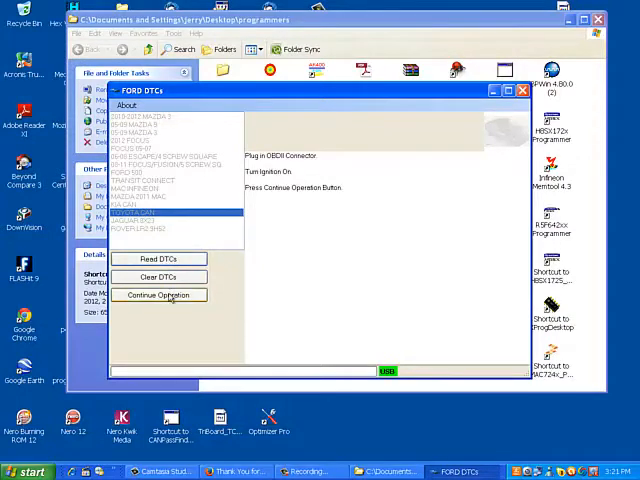
left_click(158, 294)
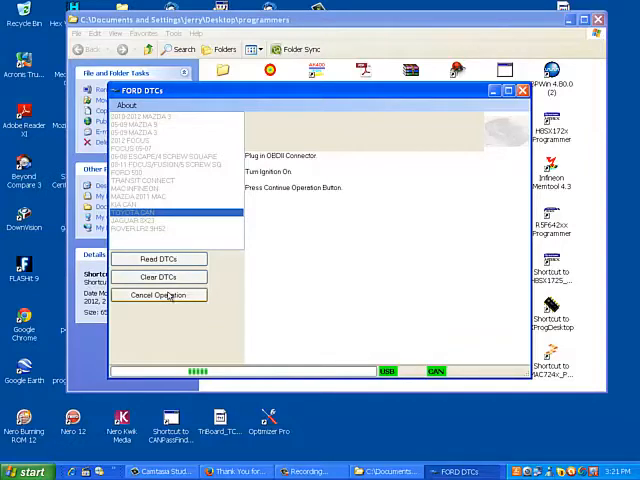
left_click(158, 258)
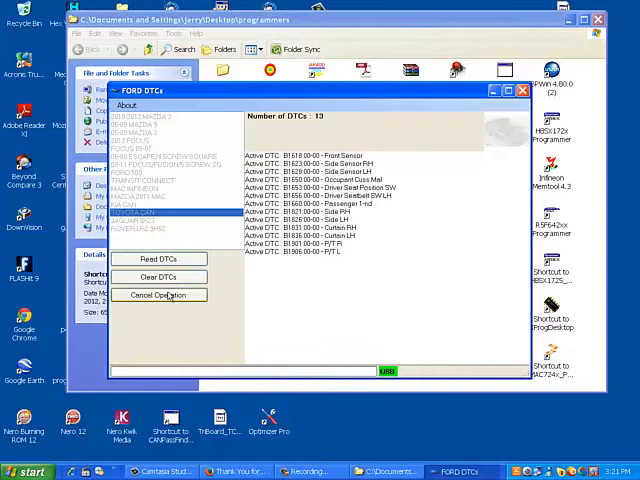
left_click(159, 294)
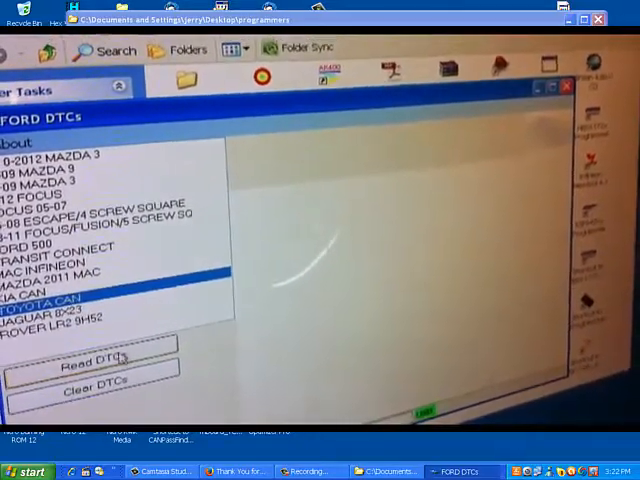
Re-read the Toyota CAN trouble codes, showing the same 13 active airbag codes.
left_click(92, 358)
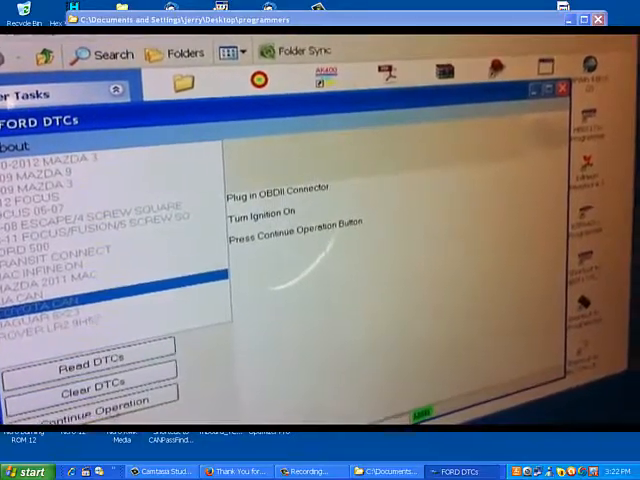
left_click(89, 410)
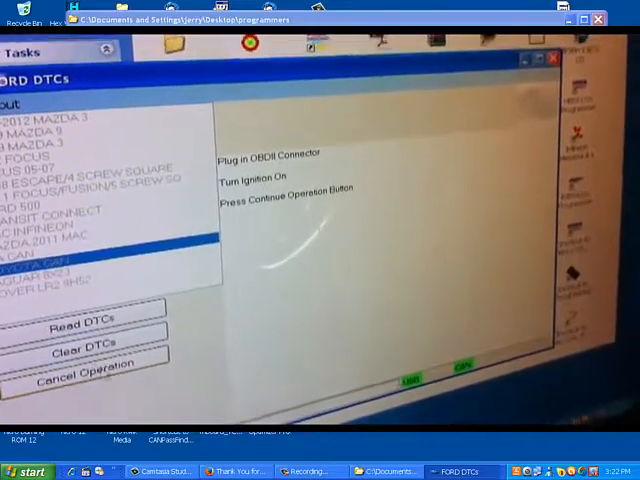
left_click(82, 318)
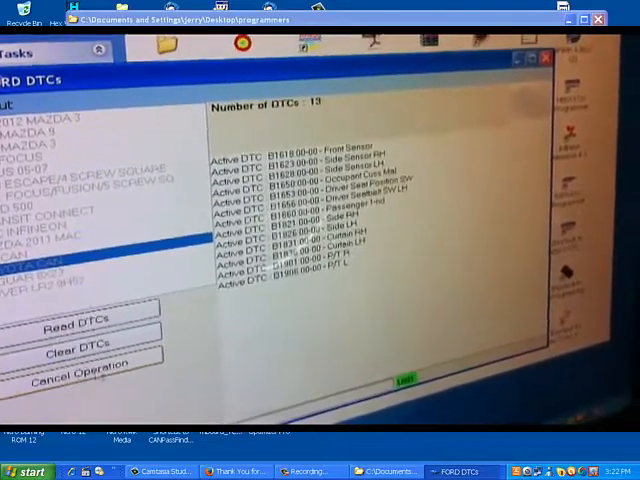